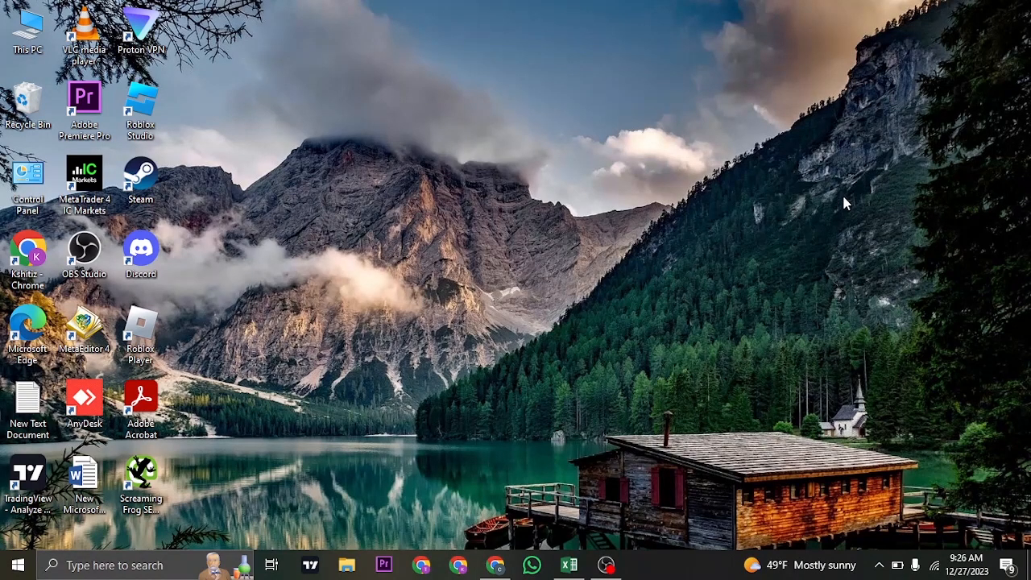
{"action": "mouse_move", "coordinate": [765, 242]}
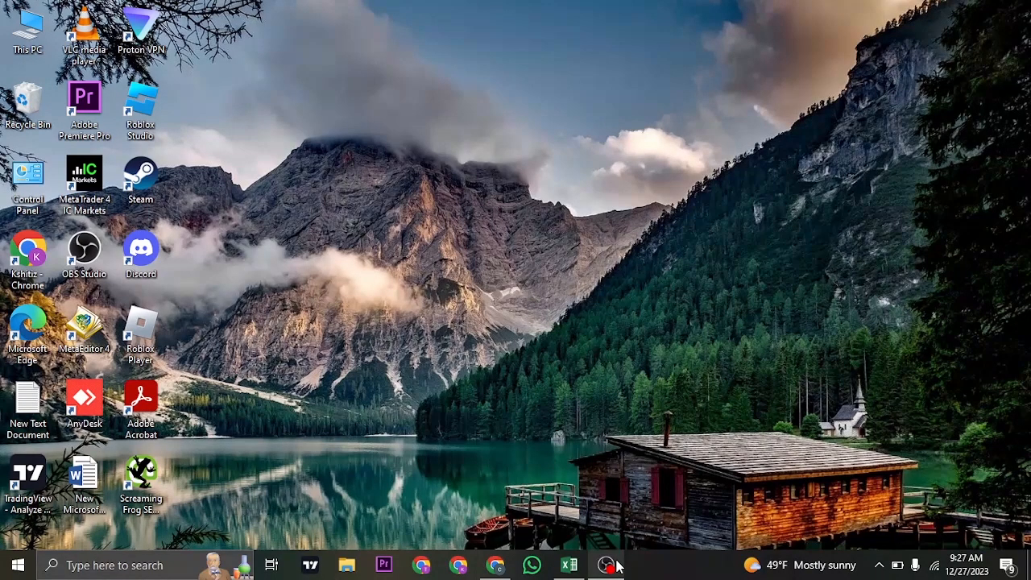
Step: Launch OBS Studio and open Settings on the Stream page, where Twitch is listed
{"action": "left_click", "coordinate": [607, 565]}
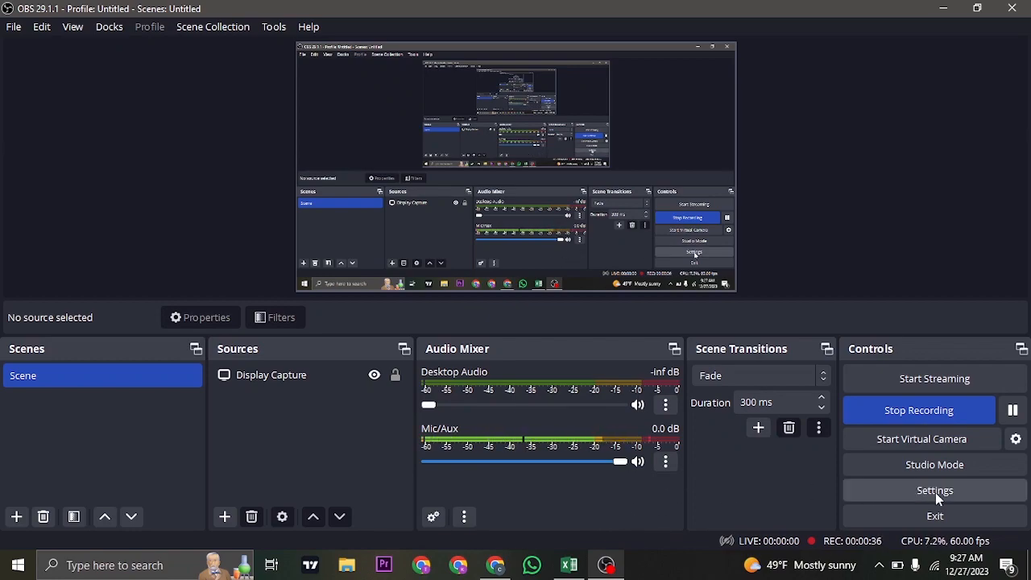
{"action": "left_click", "coordinate": [934, 490]}
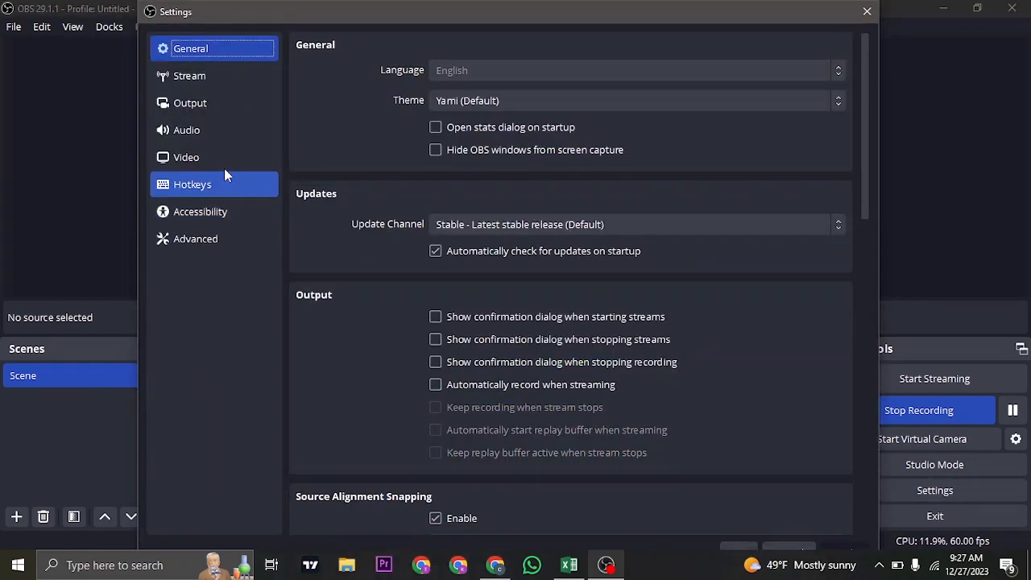
{"action": "left_click", "coordinate": [190, 75]}
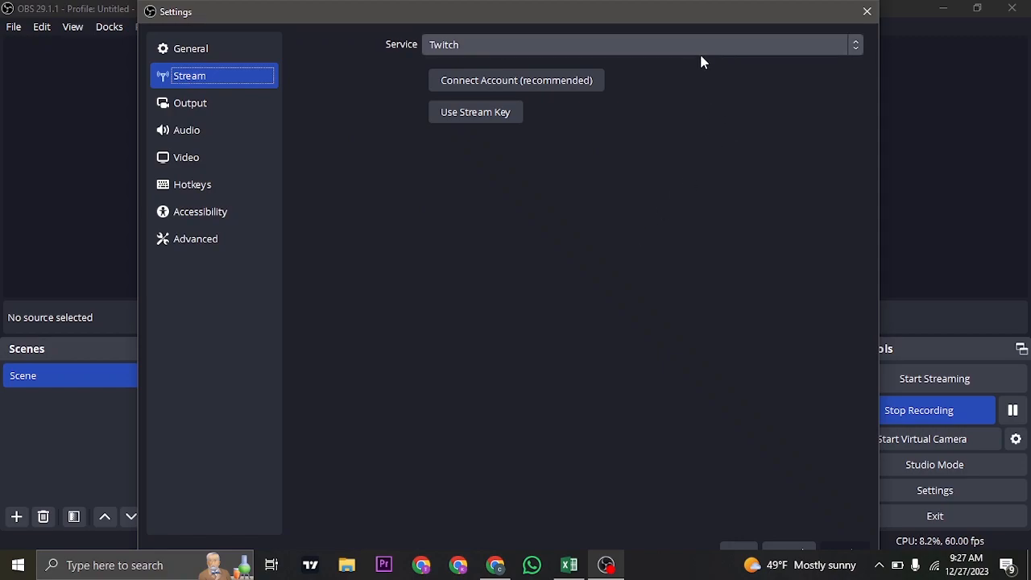
Step: Select Twitch from the Service list and start Connect Account to bring up Twitch login
{"action": "left_click", "coordinate": [640, 44]}
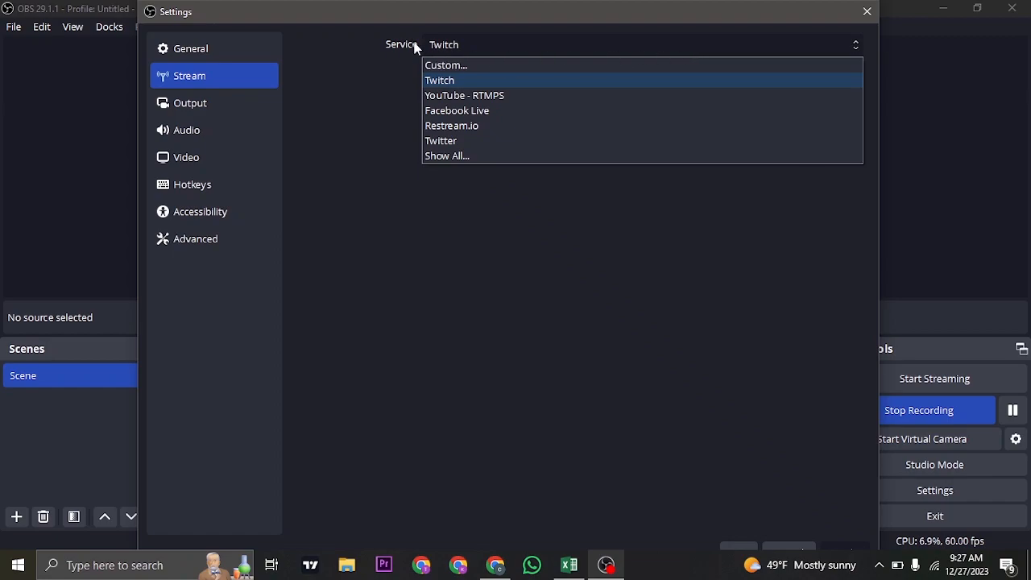
{"action": "left_click", "coordinate": [440, 80]}
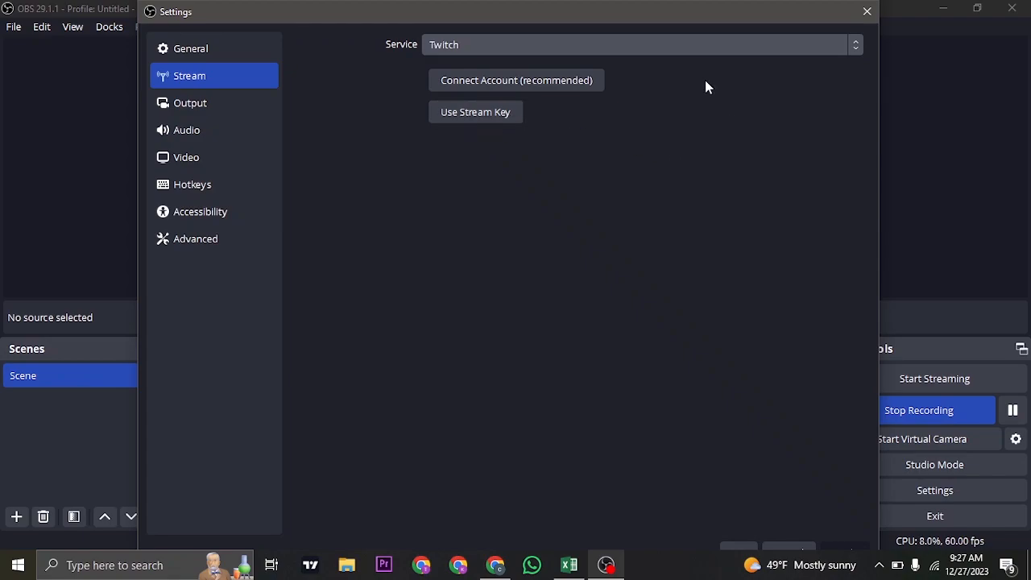
{"action": "left_click", "coordinate": [516, 80]}
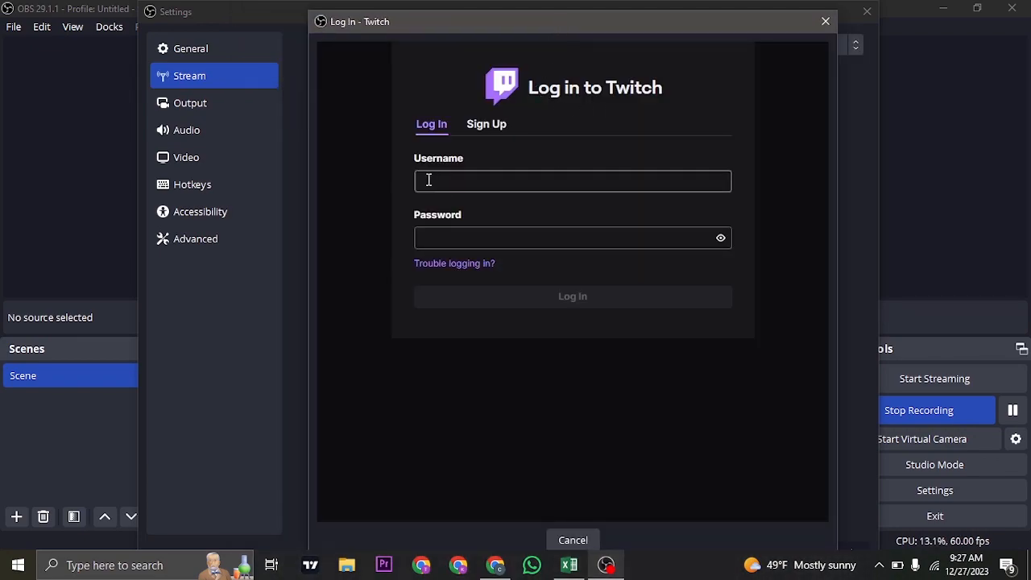
Step: Click into the Twitch login fields, then dismiss the login window without signing in
{"action": "left_click", "coordinate": [564, 238]}
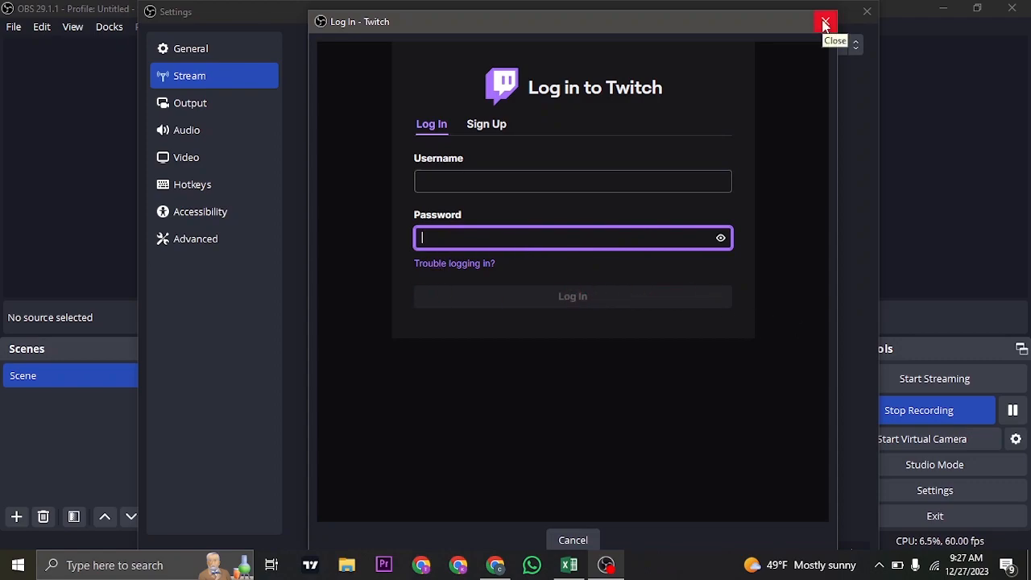
{"action": "left_click", "coordinate": [824, 22]}
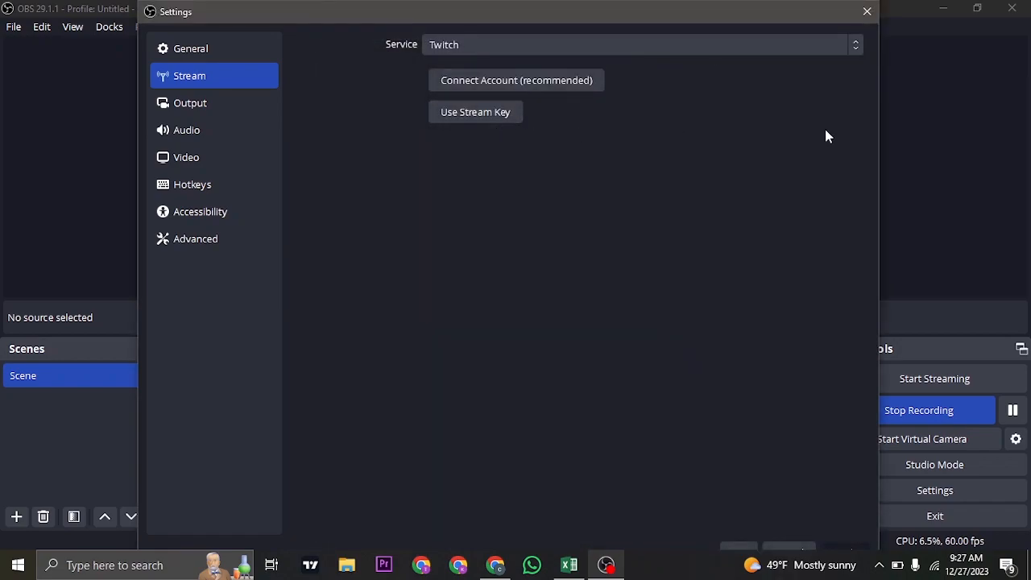
{"action": "mouse_move", "coordinate": [685, 114]}
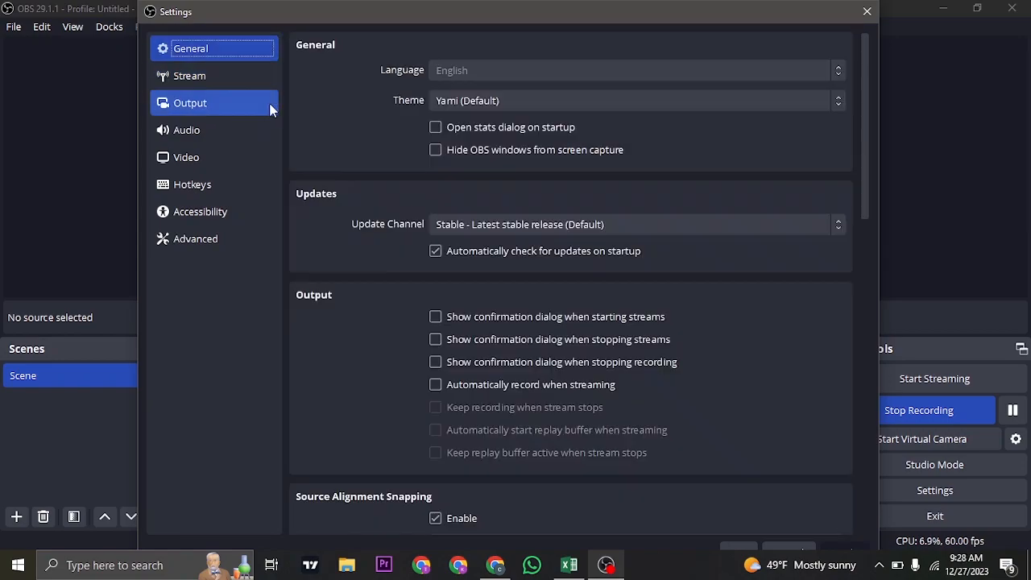
Step: Check the Output page's 2500 Kbps video and 160 audio bitrates, then show Audio settings
{"action": "left_click", "coordinate": [190, 102]}
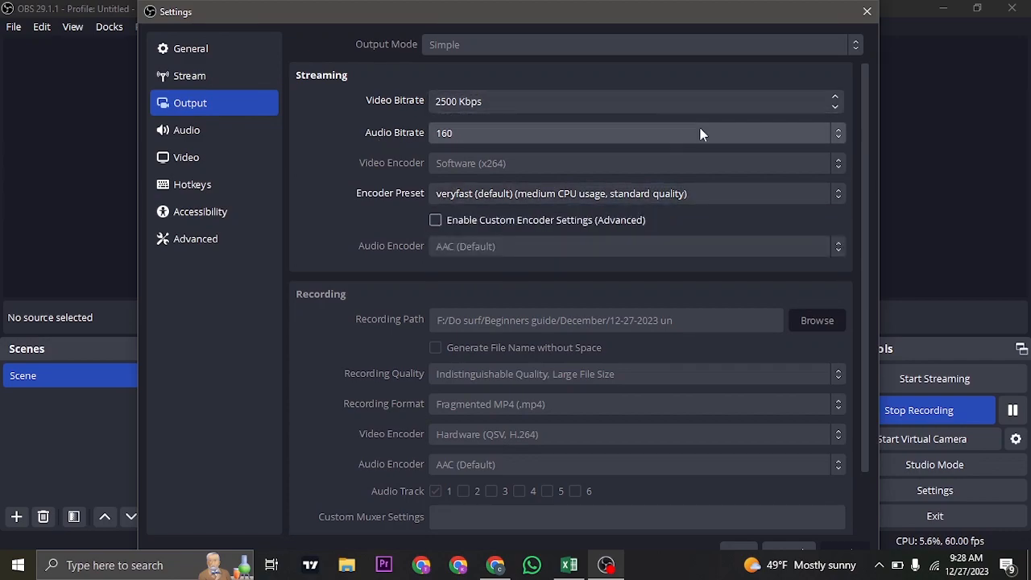
{"action": "left_click", "coordinate": [636, 101]}
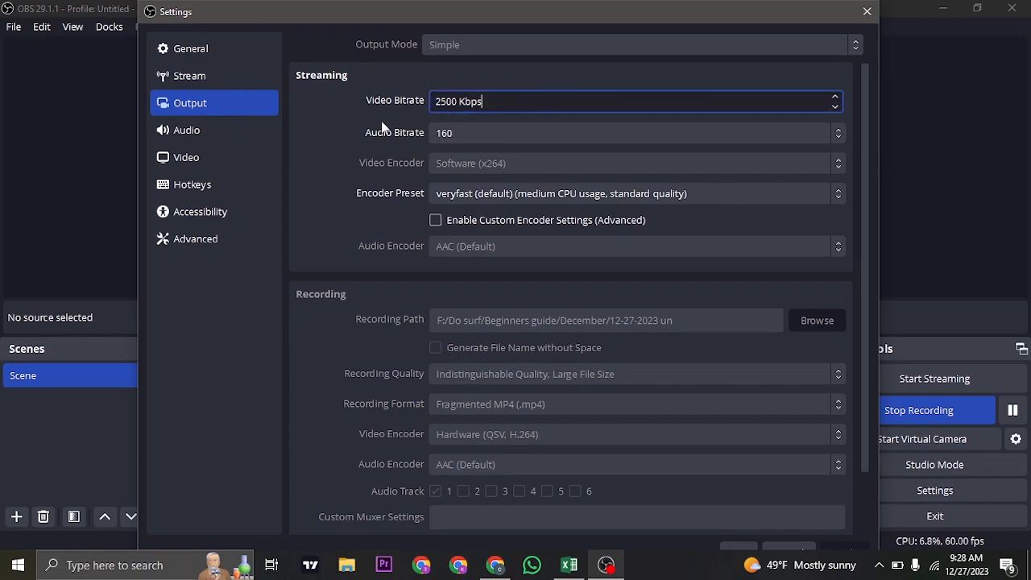
{"action": "left_click", "coordinate": [186, 130]}
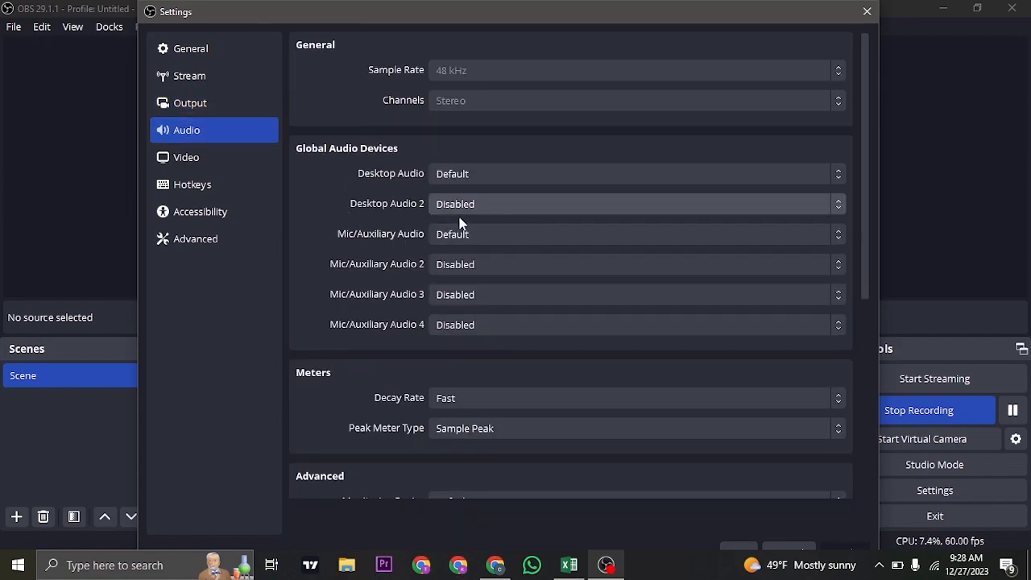
{"action": "mouse_move", "coordinate": [651, 206]}
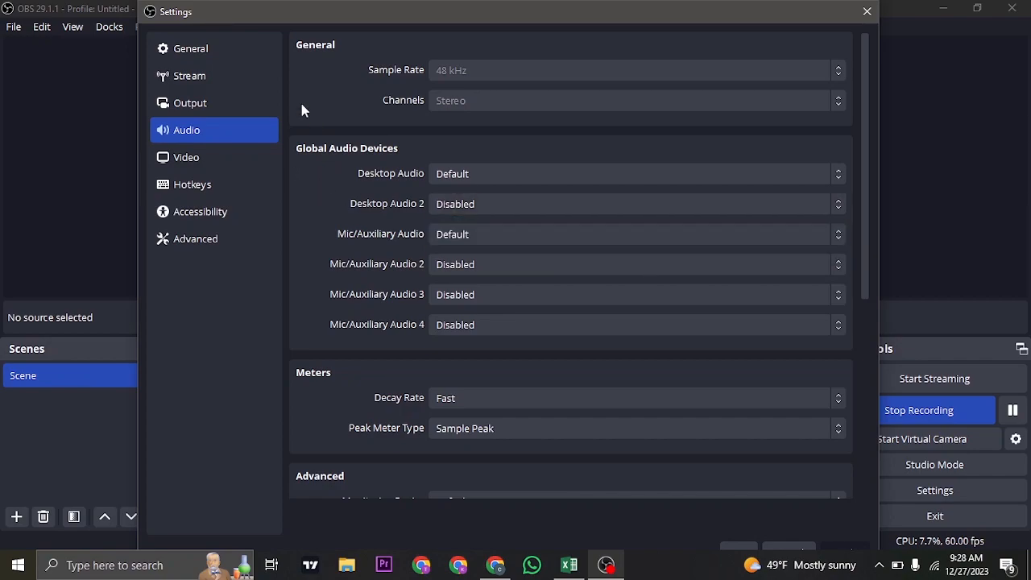
{"action": "mouse_move", "coordinate": [867, 12]}
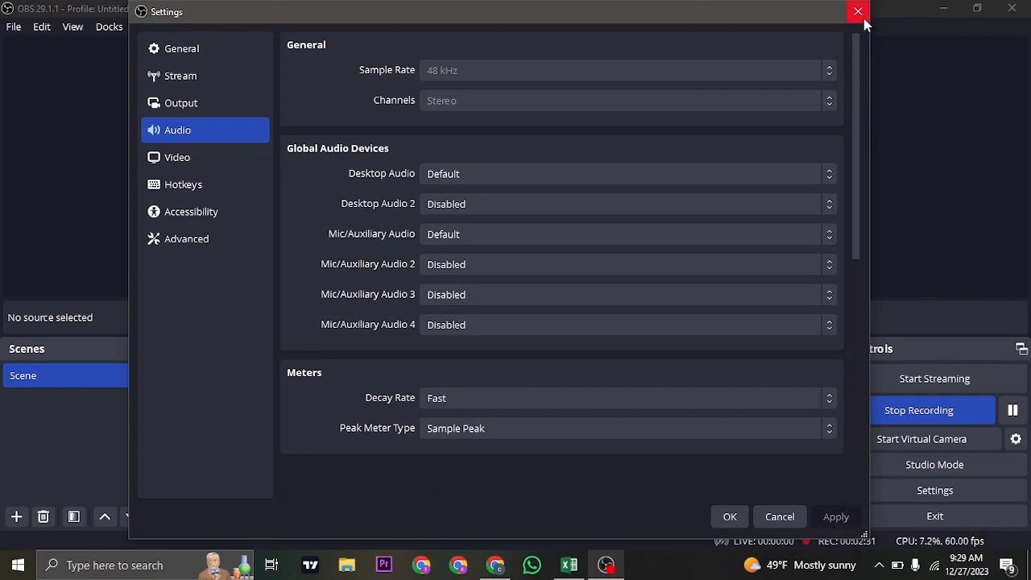
Step: Close the Settings window after reviewing audio devices, returning to the main OBS window
{"action": "left_click", "coordinate": [857, 12]}
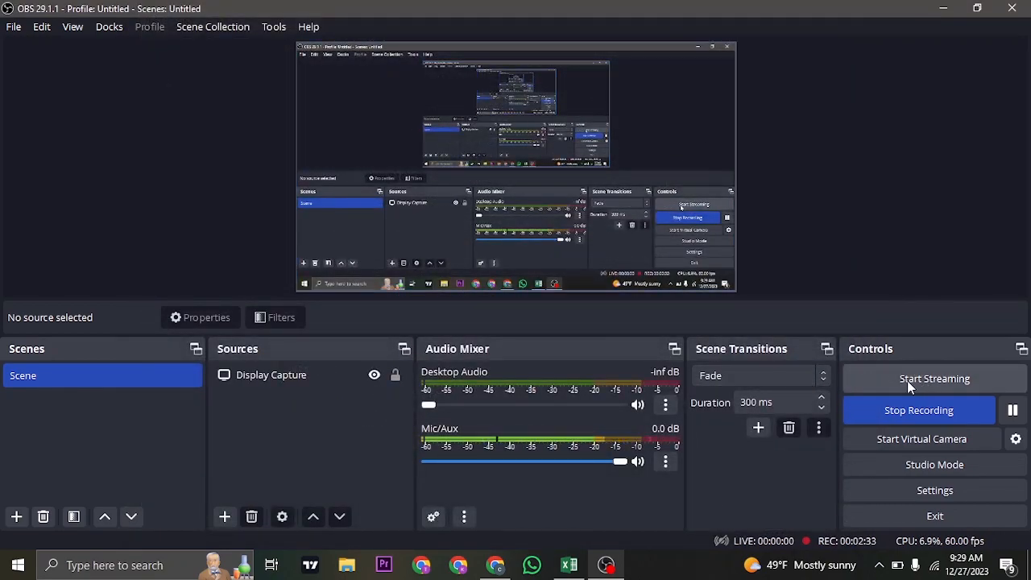